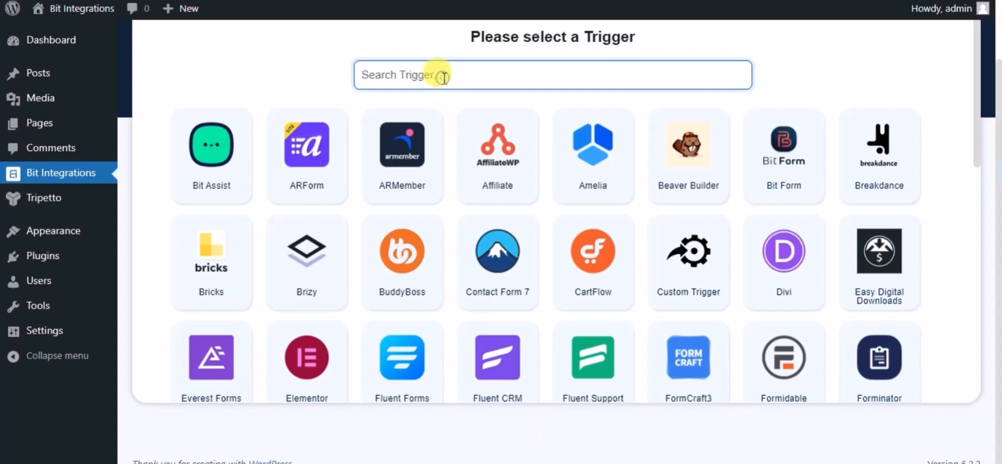
Pick Tripetto from the 'tri' trigger search and select its 'Name' form.
text(tri)
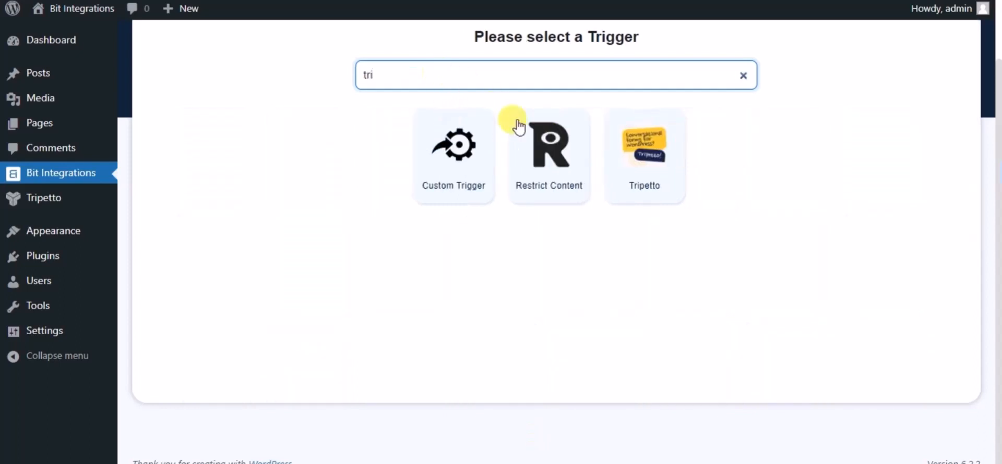
click(644, 155)
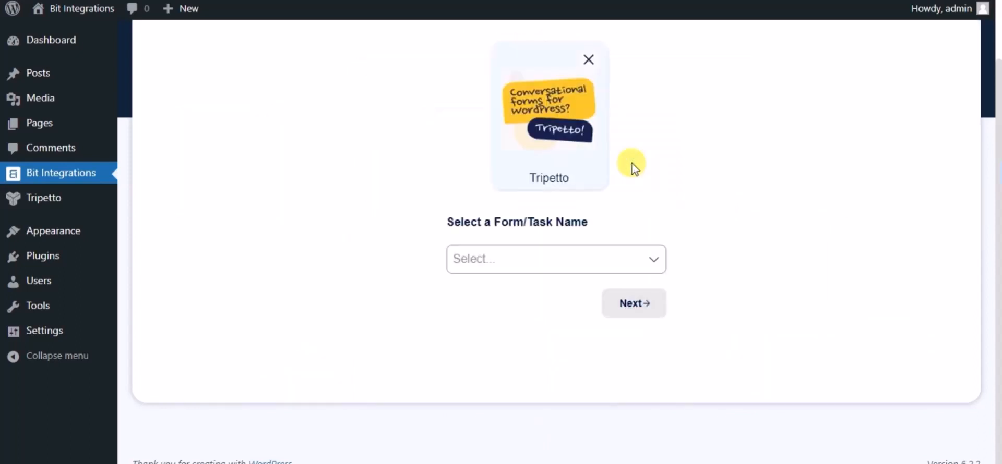
click(555, 259)
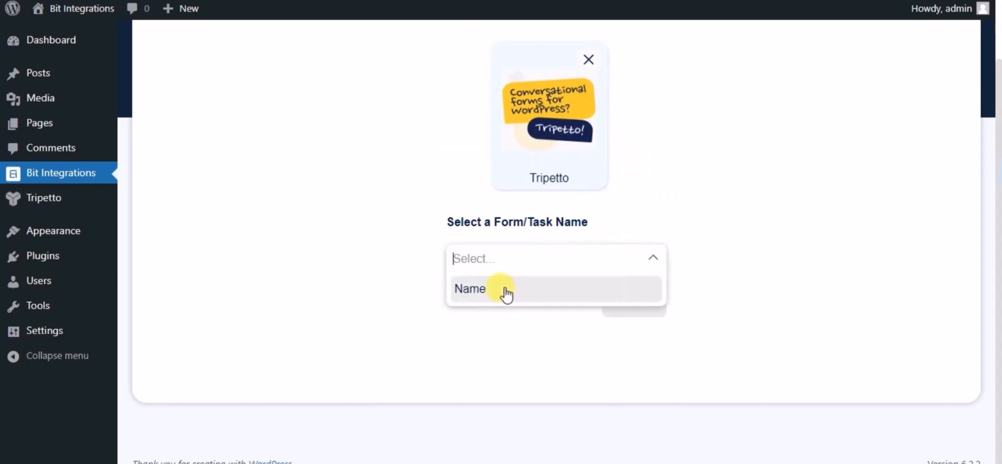
click(471, 288)
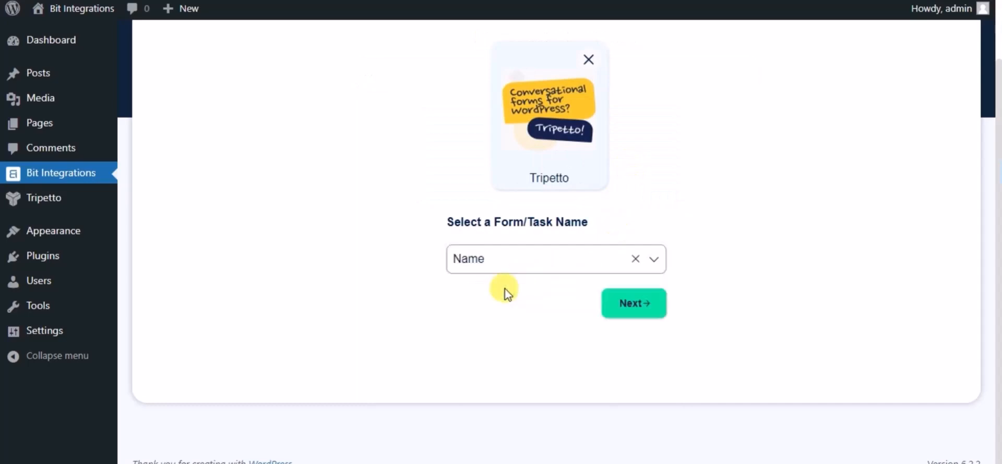
Continue to actions, choose SureCart from the 'sure' search, and focus the API key field.
click(633, 303)
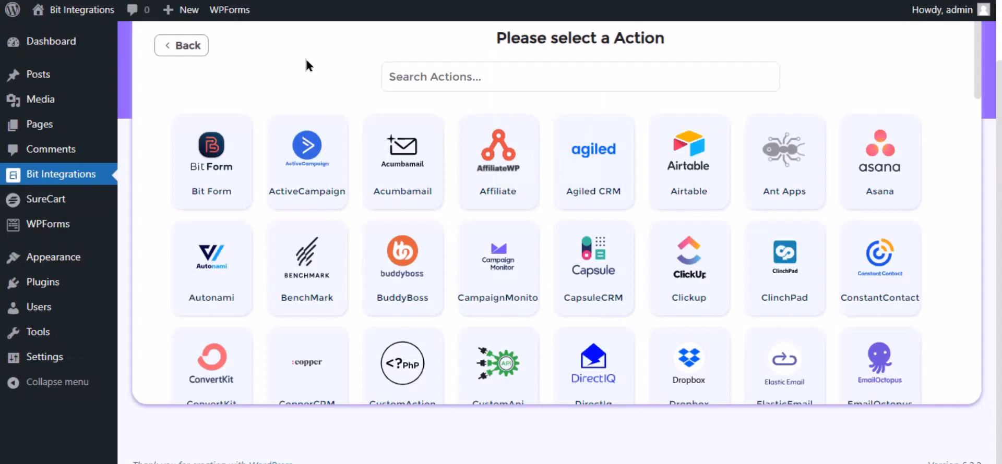
click(578, 77)
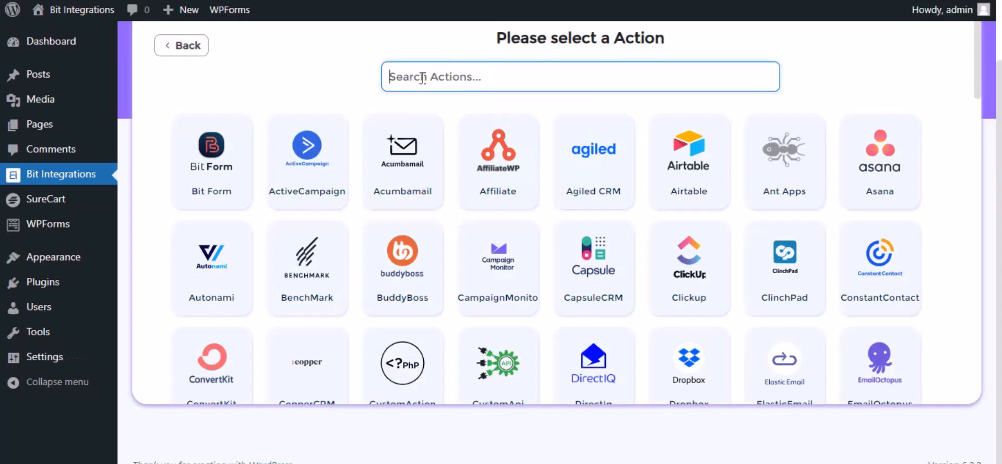
text(sure)
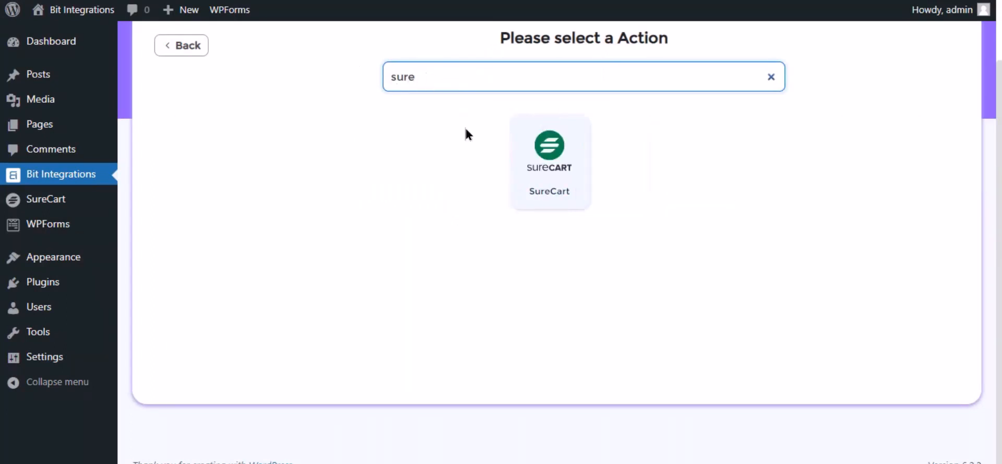
click(549, 162)
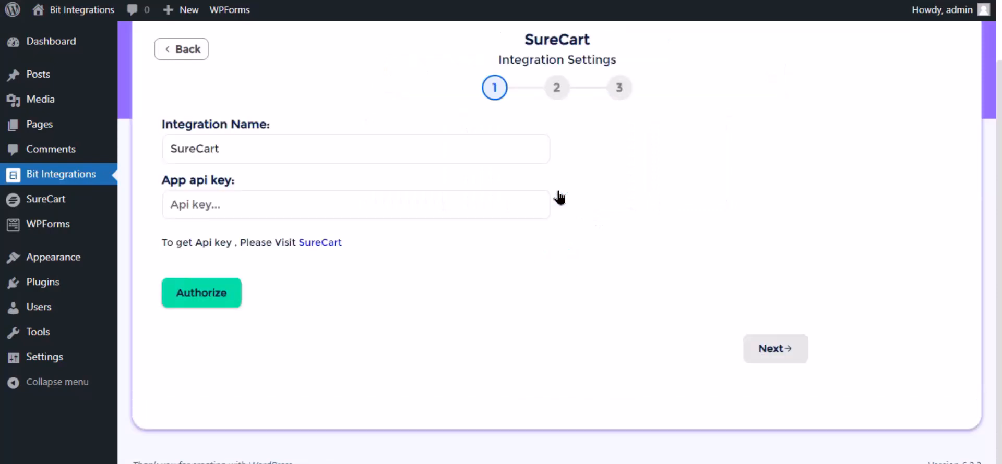
double_click(194, 149)
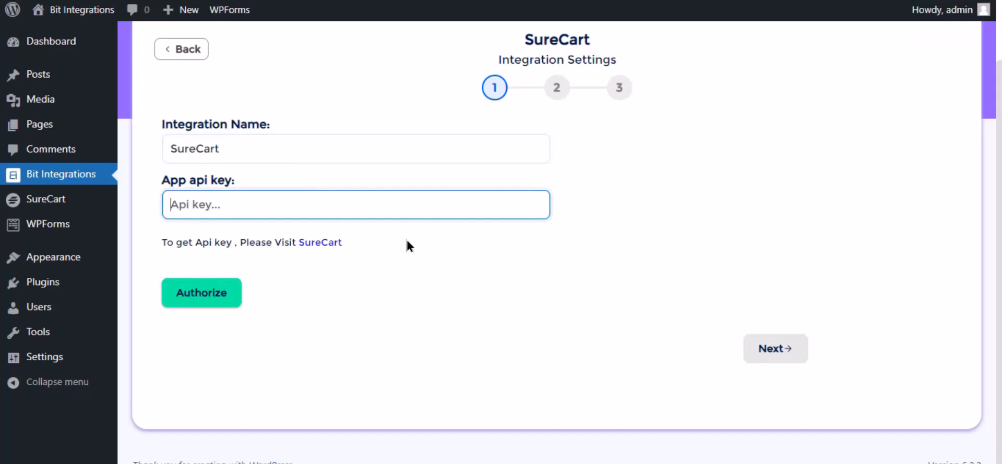
mouse_move(319, 243)
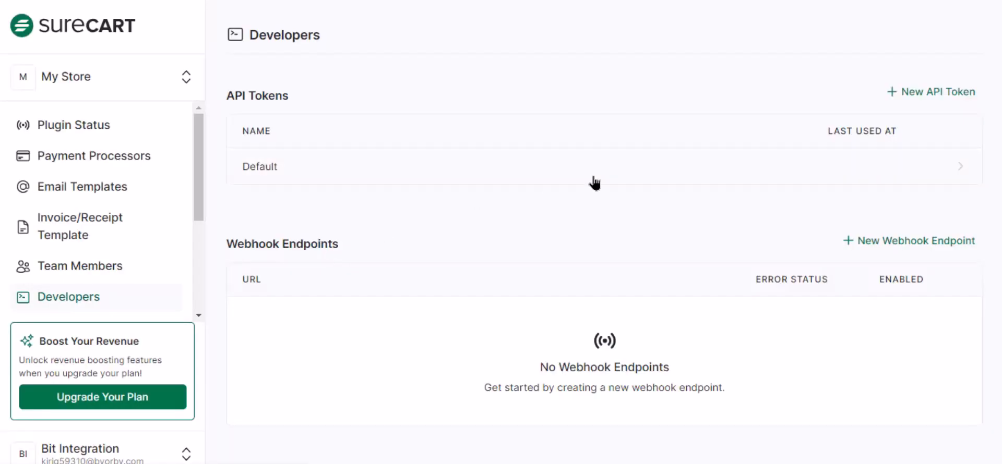
Start a new SureCart API token and name it 'Bit Integrations'.
click(930, 91)
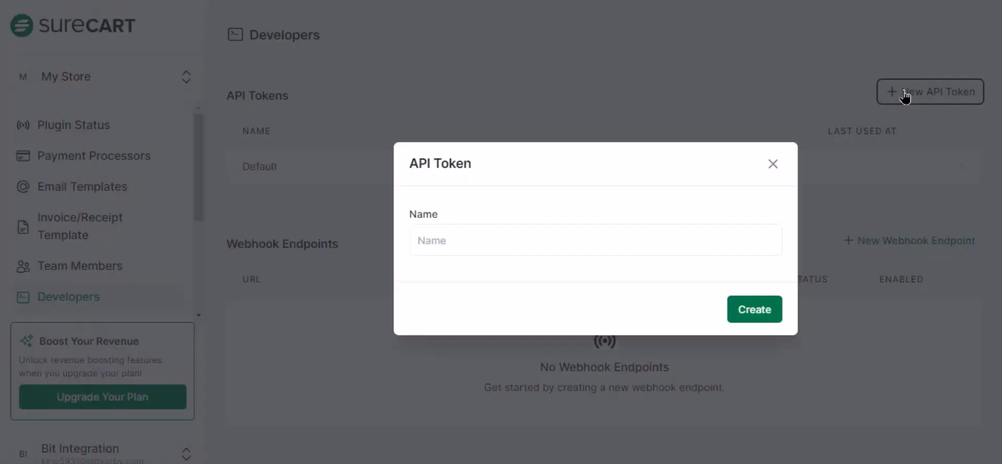
click(595, 240)
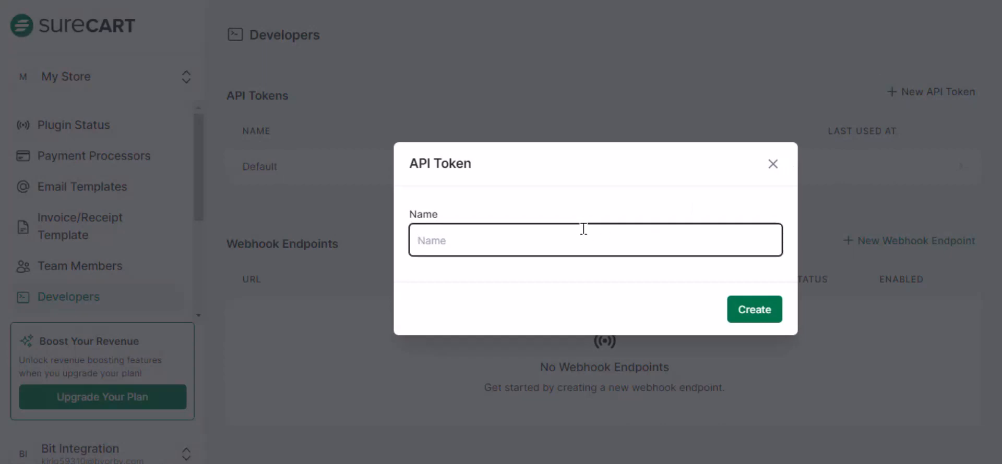
text(Bit)
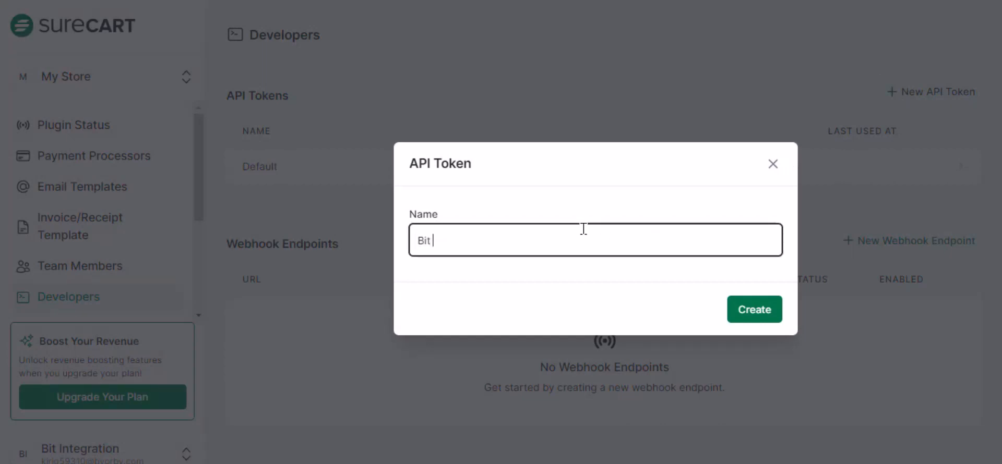
text(Integr)
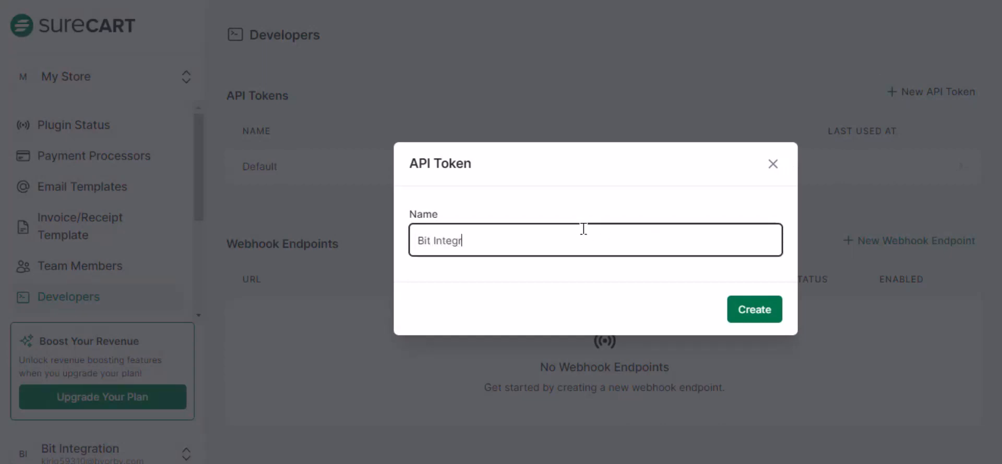
text(ations)
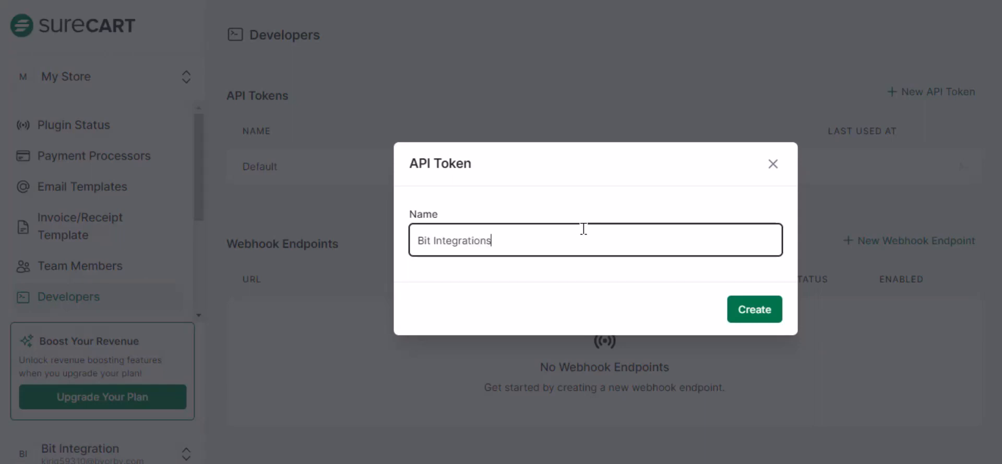
Create the 'Bit Integrations' token, open its details and copy the token value.
click(754, 310)
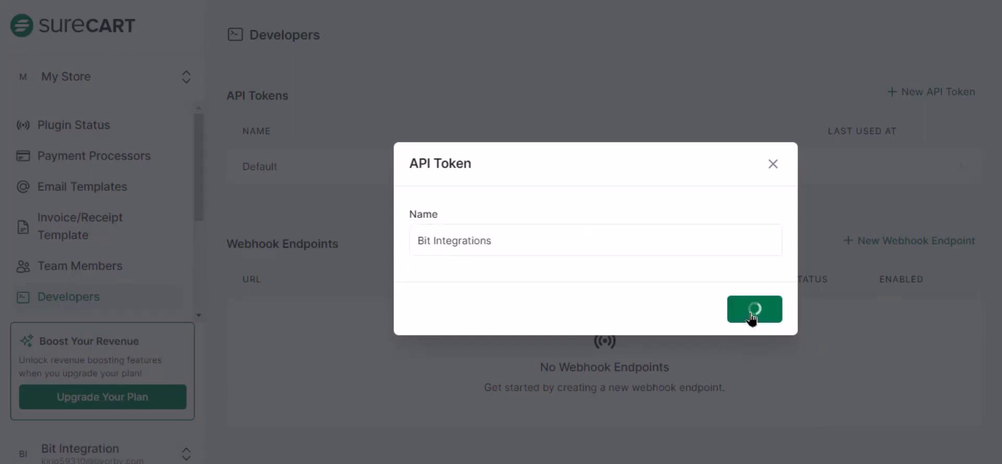
click(755, 310)
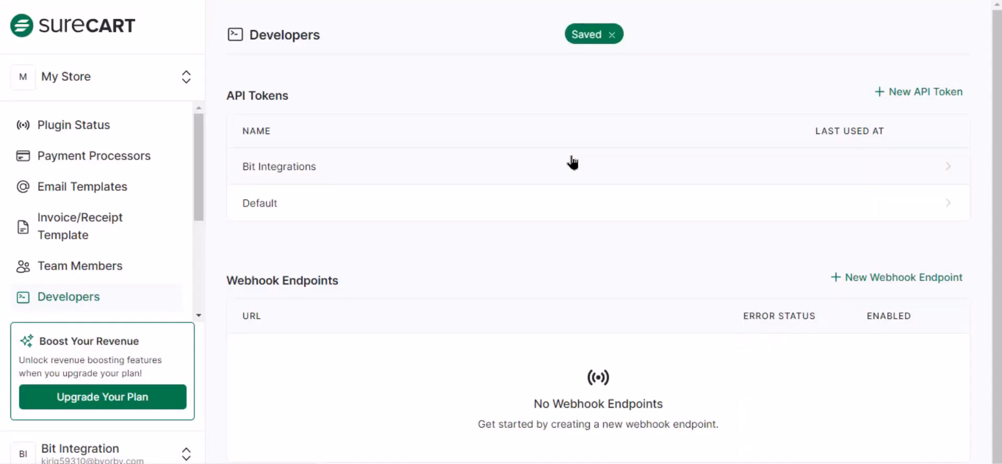
click(279, 167)
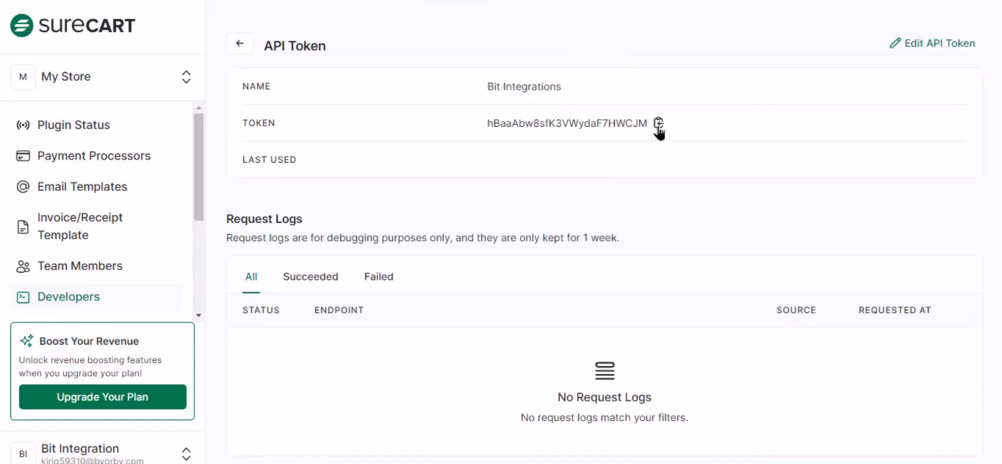
click(659, 123)
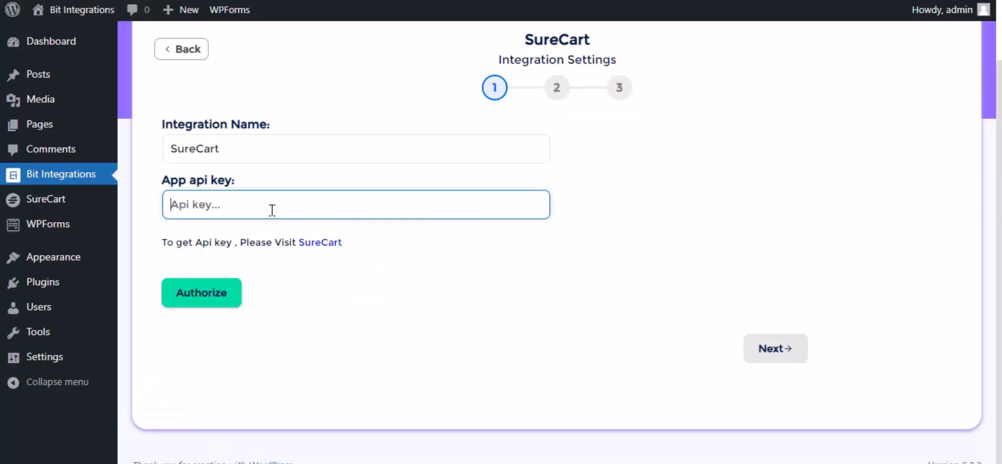
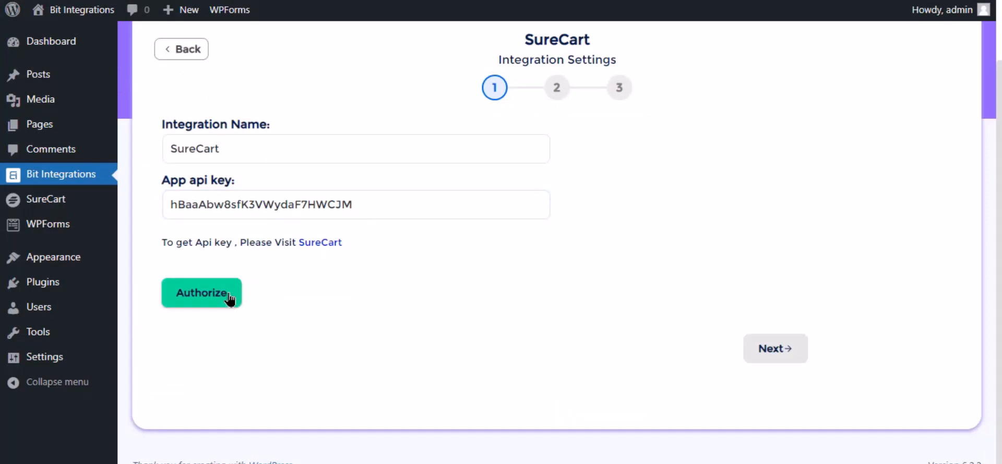
Paste the copied SureCart token as the App API key and authorize the connection.
click(201, 292)
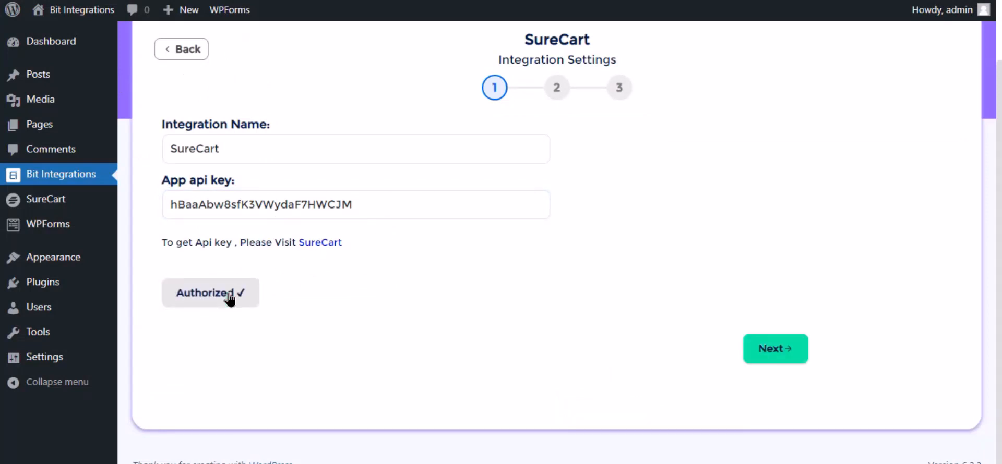
click(210, 293)
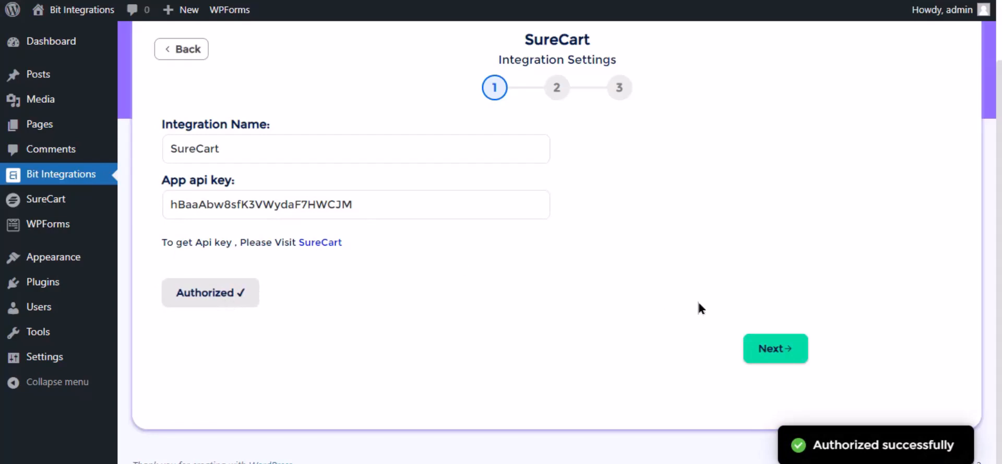
Select Create Customer as the SureCart action.
click(775, 348)
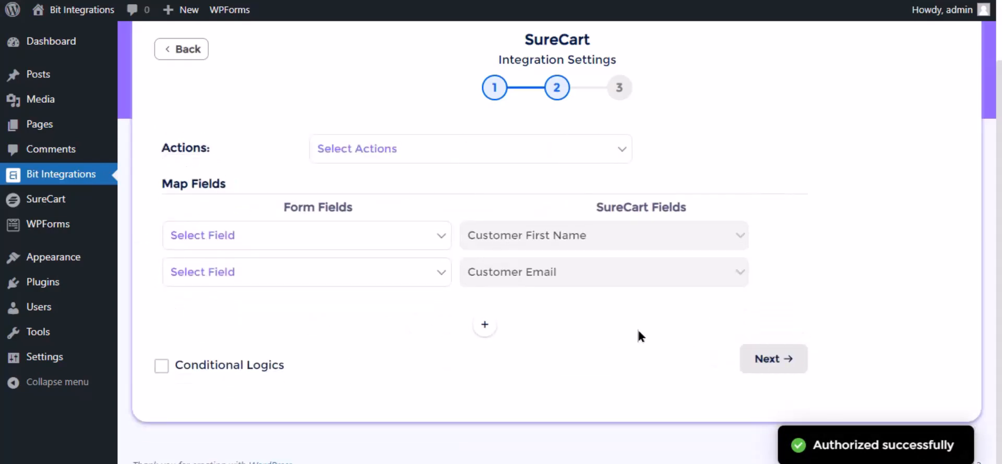
click(469, 148)
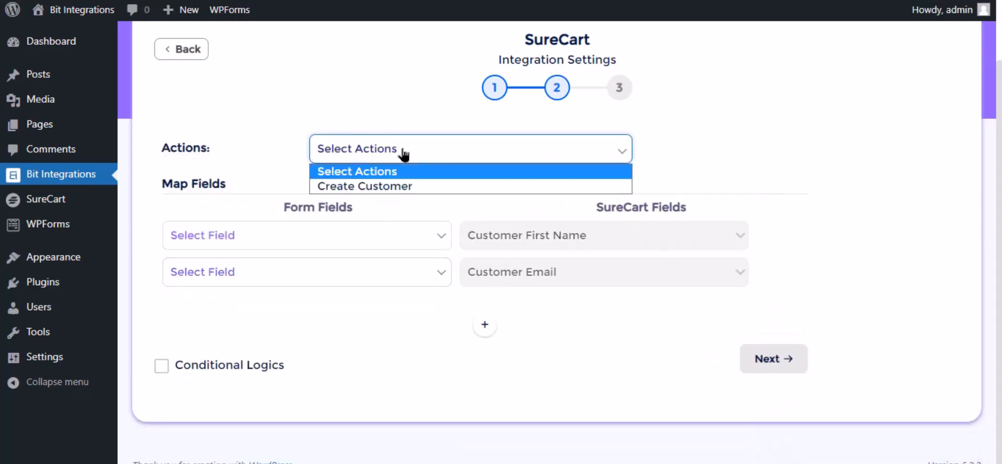
click(365, 186)
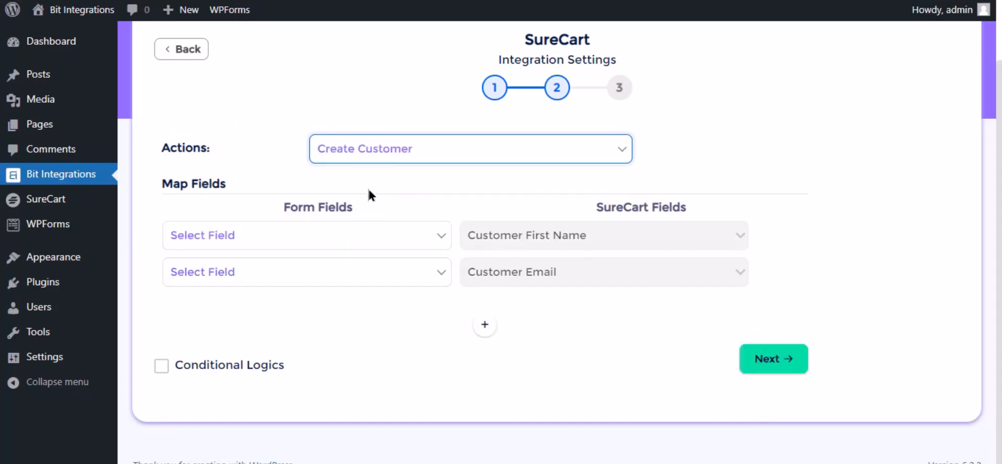
Map Name, Email and Phone to customer first name, email and phone, then proceed.
click(305, 235)
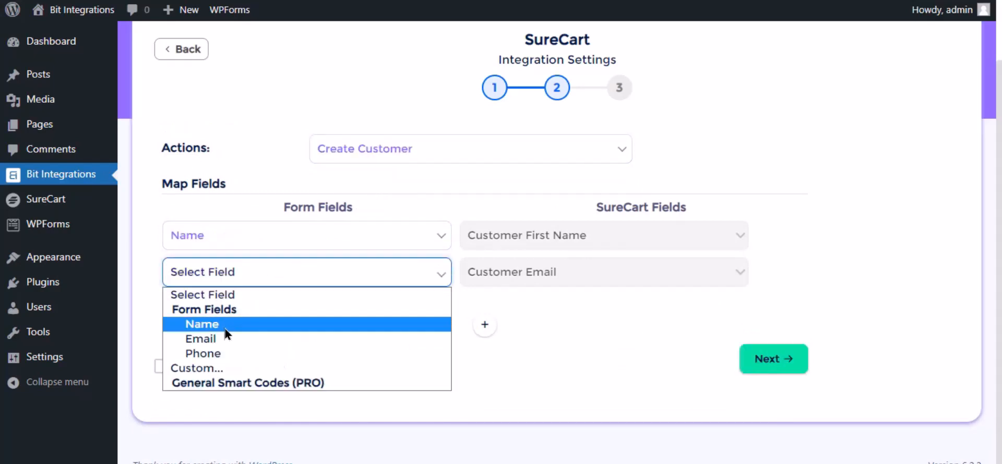
click(200, 338)
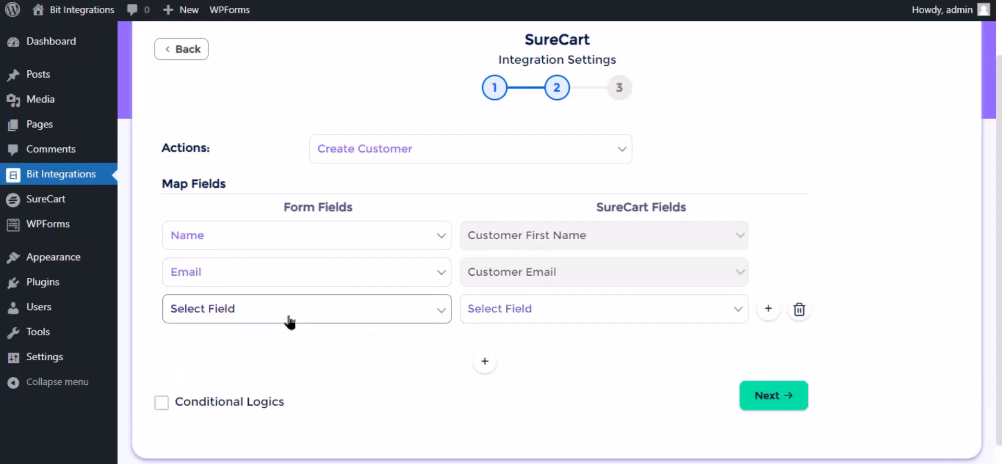
click(307, 309)
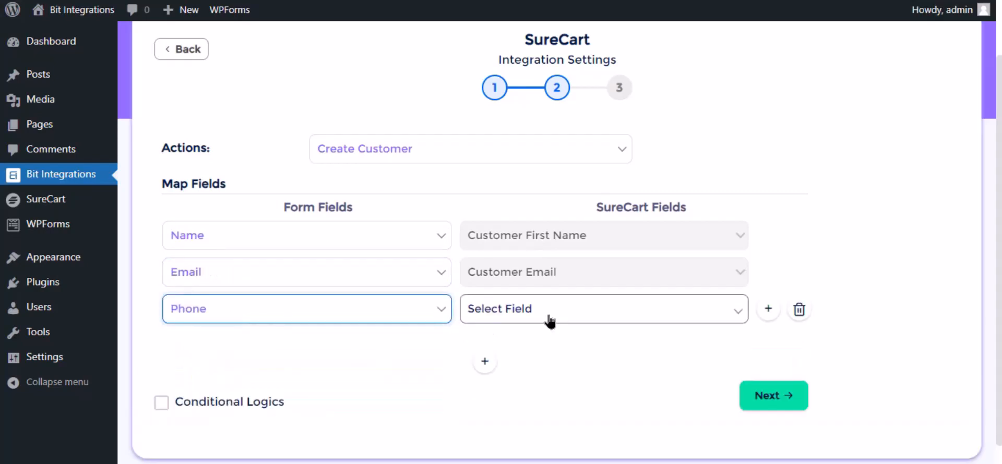
click(603, 308)
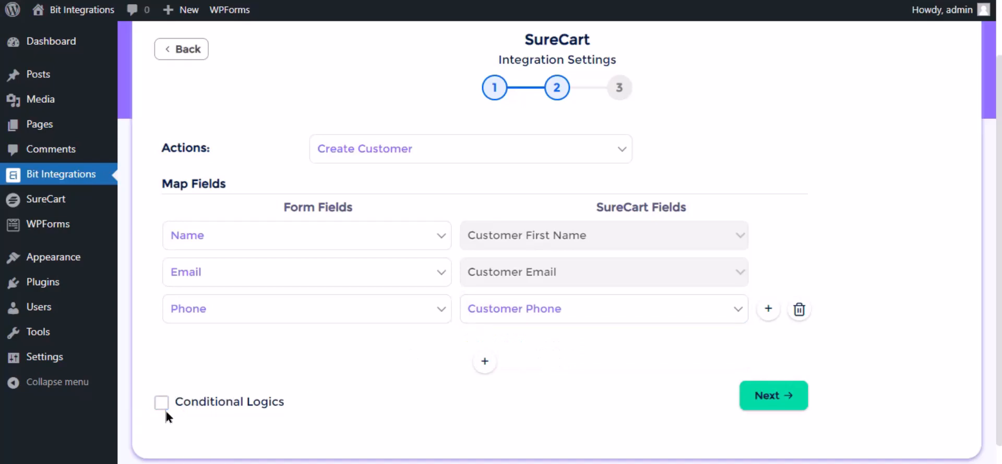
click(161, 402)
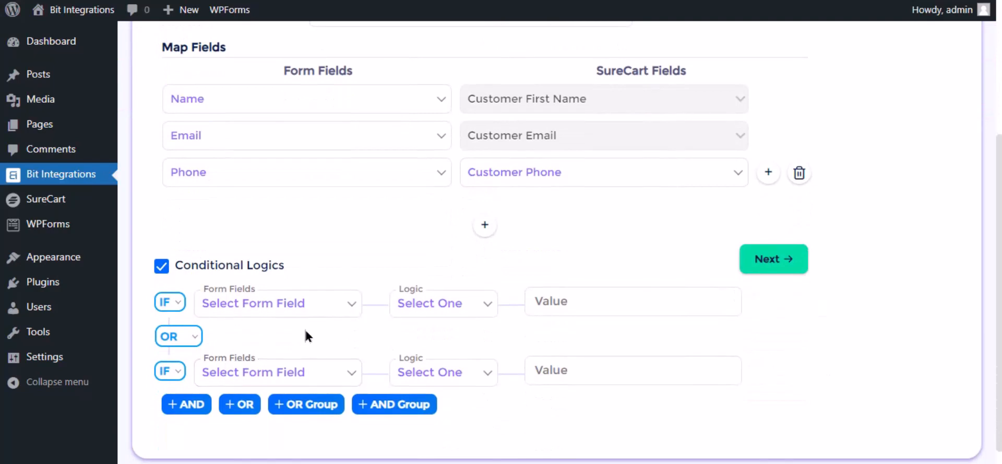
click(161, 265)
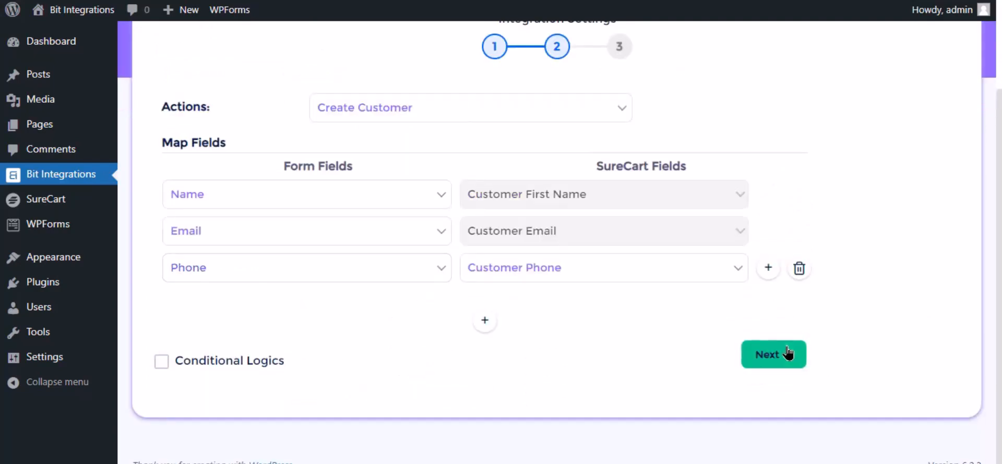
click(772, 354)
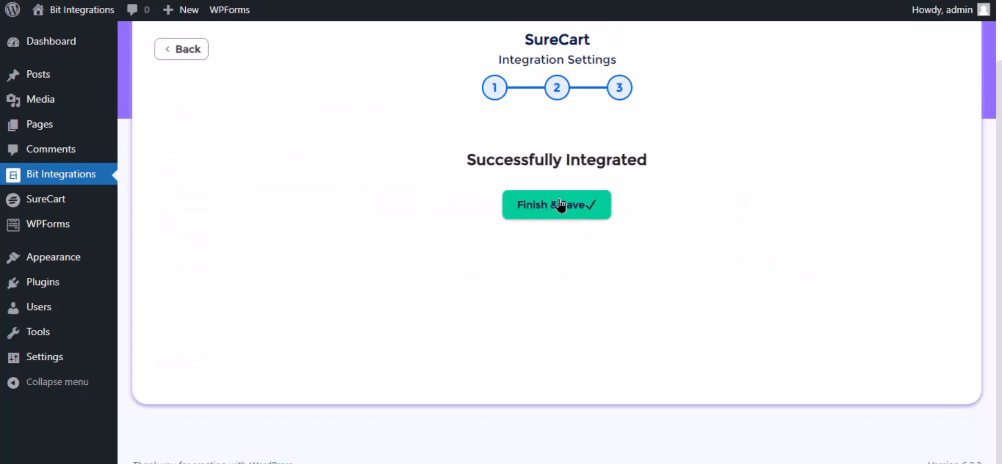
Save the integration and type a test name ('Bit Integra…') into the form.
click(555, 205)
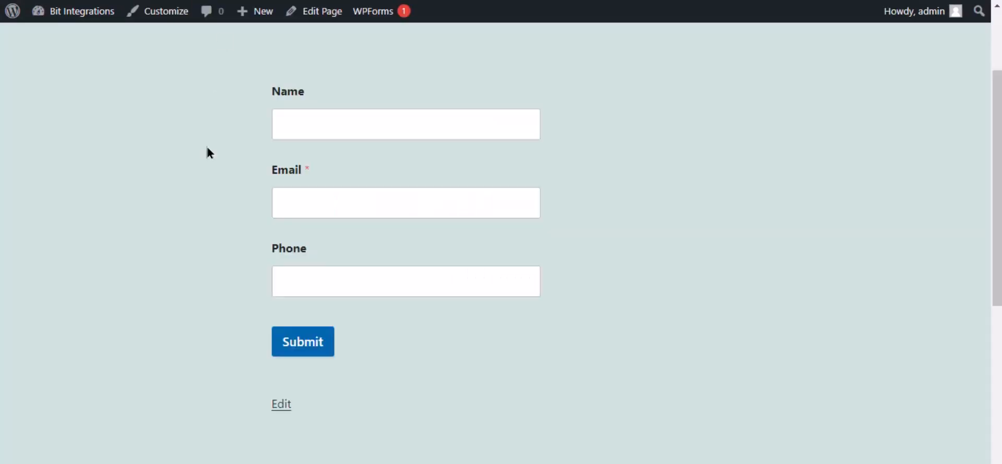
click(405, 123)
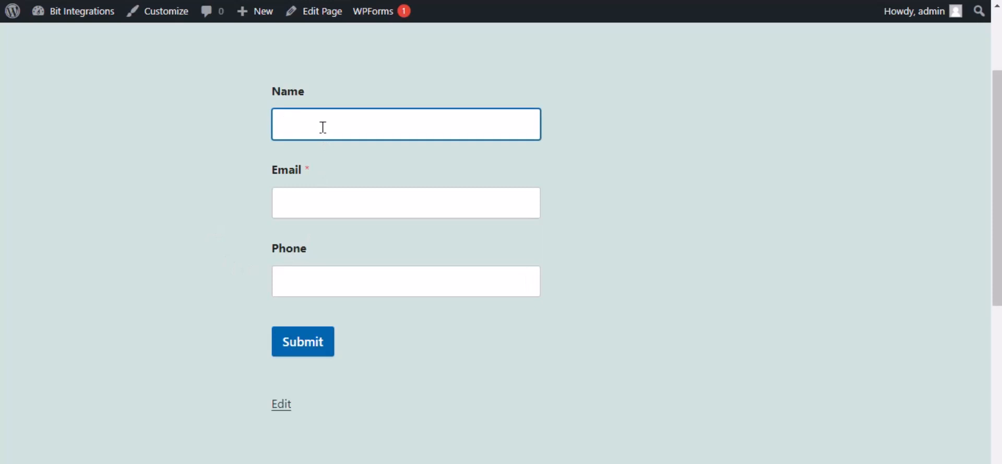
text(Bit)
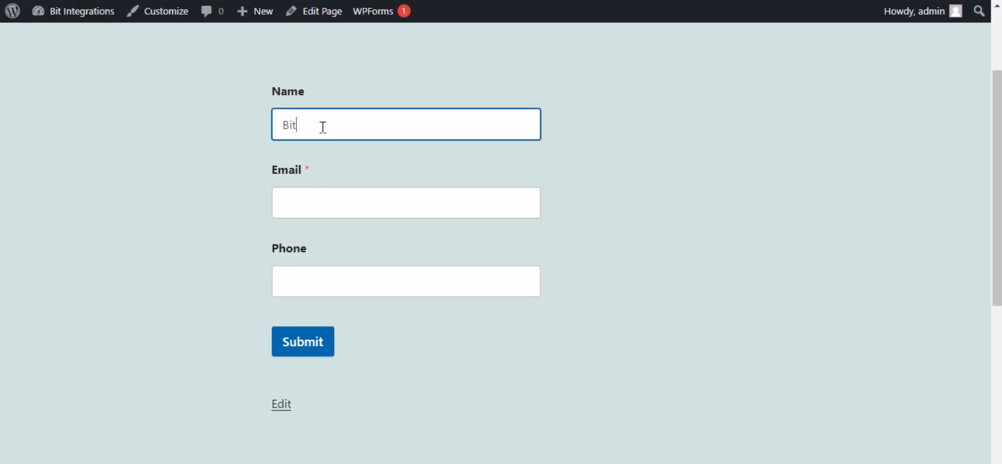
text(Integra)
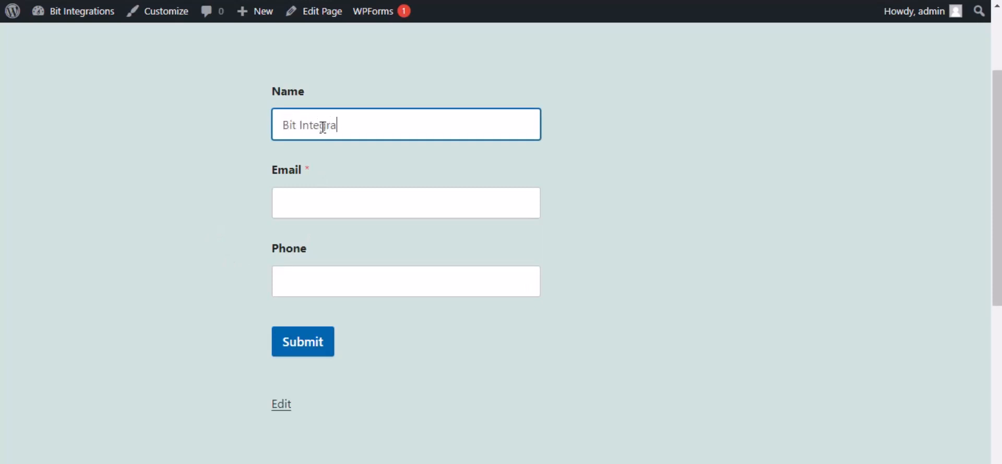
text(s)
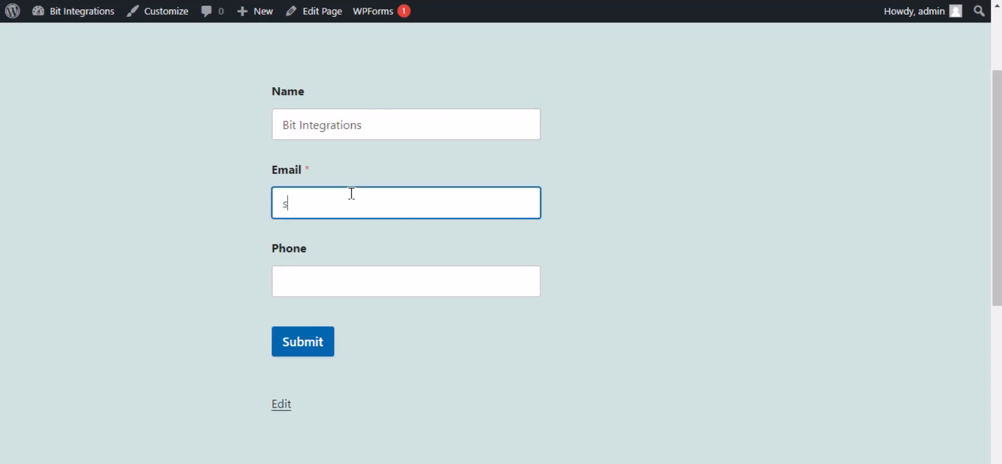
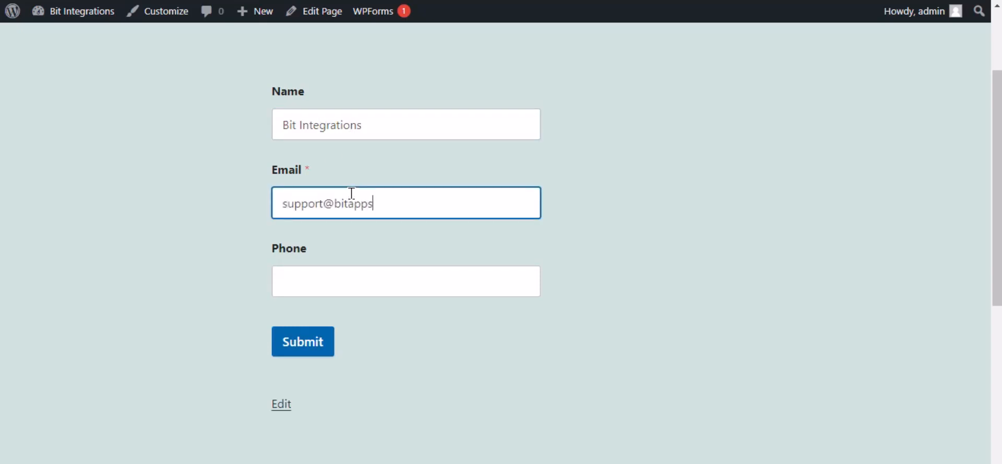
text(444555666)
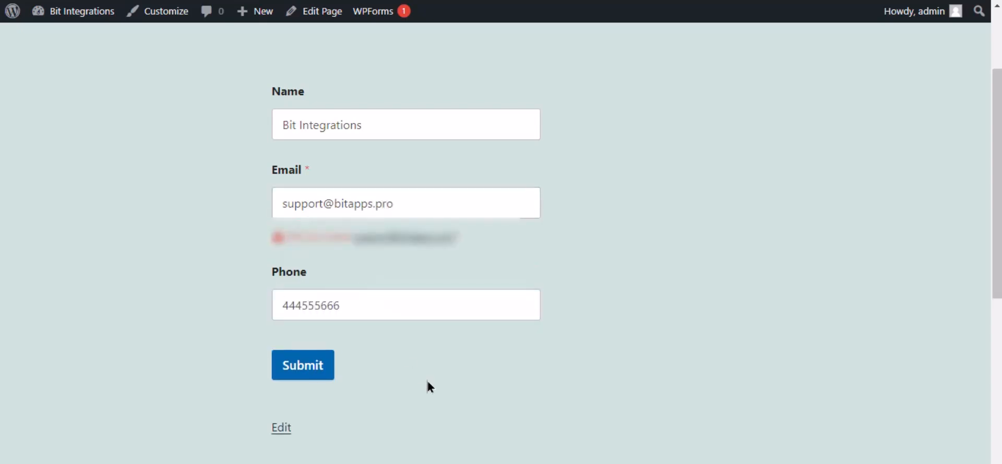
click(302, 364)
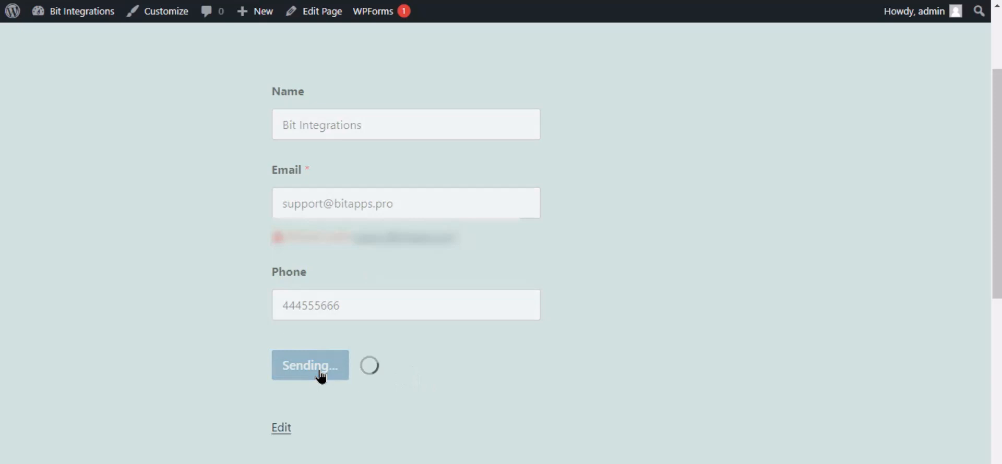
click(310, 365)
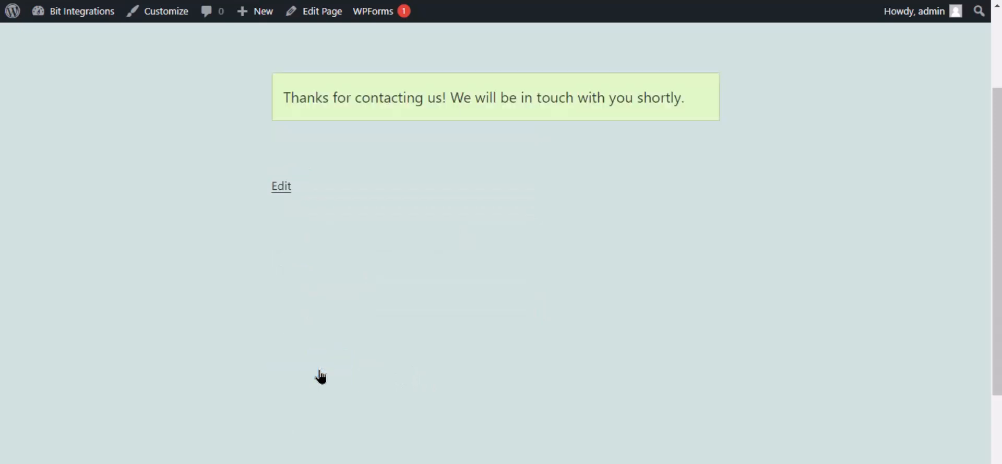
mouse_move(449, 134)
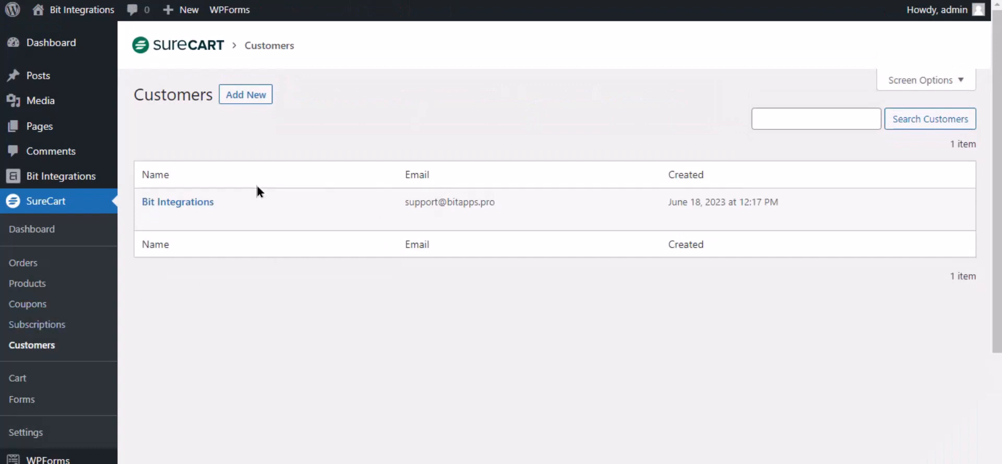
mouse_move(299, 197)
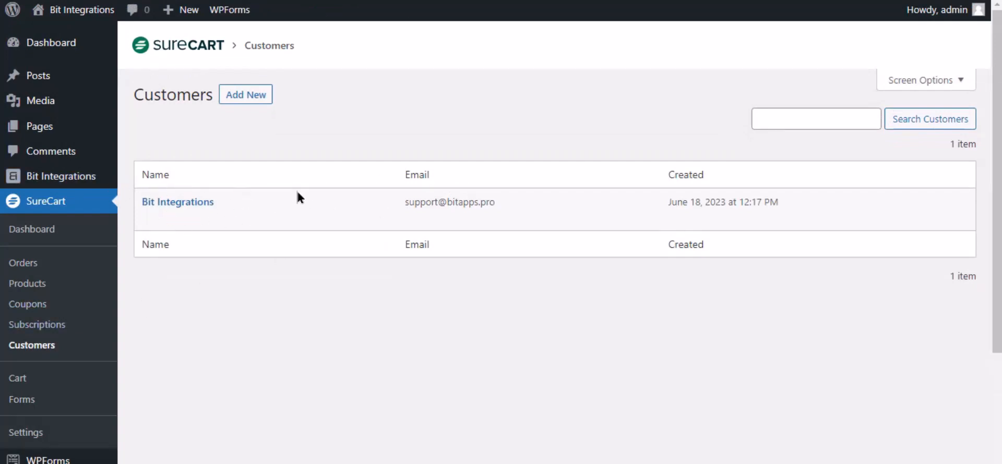